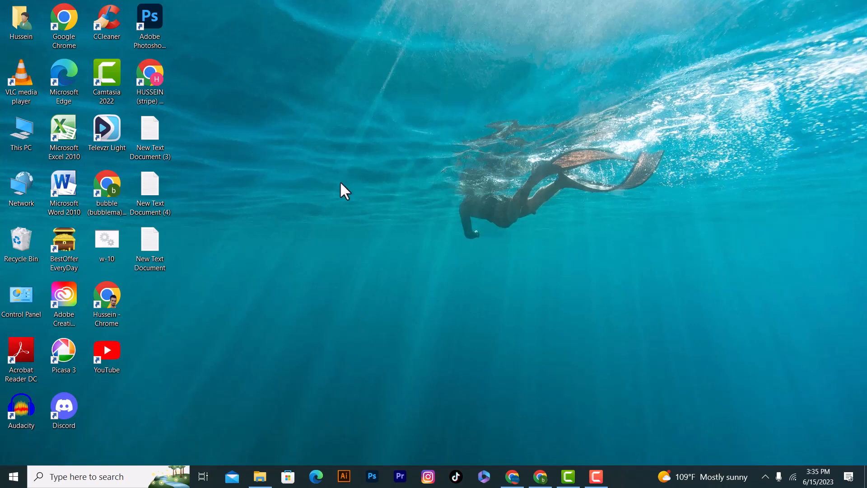
Open the desktop context menu to reach Display settings
right_click(343, 193)
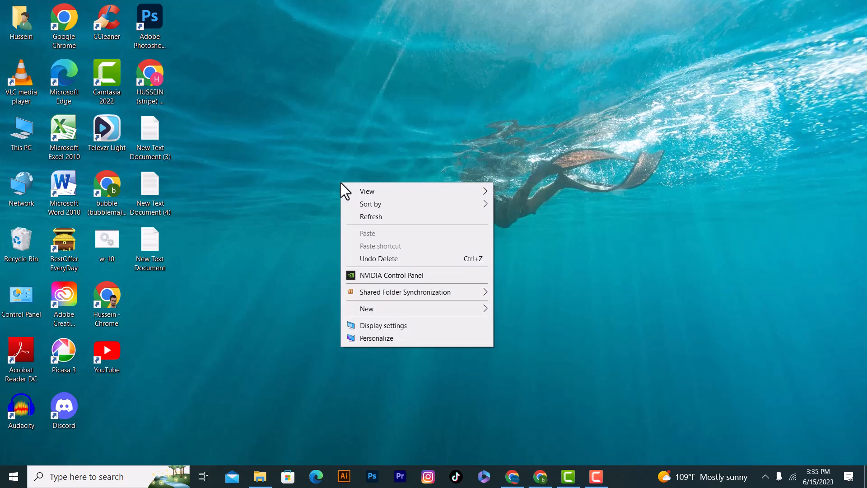
mouse_move(384, 331)
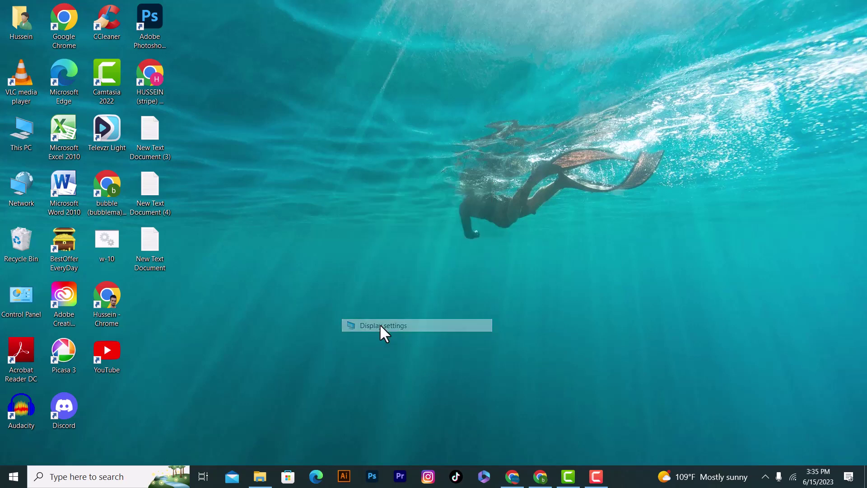
Open Display settings and scroll down to the multiple displays and advanced settings section
click(383, 325)
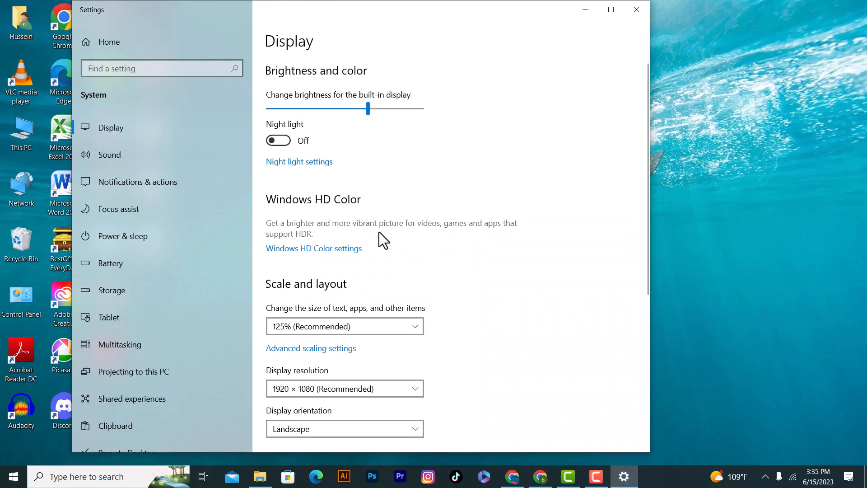
mouse_move(157, 130)
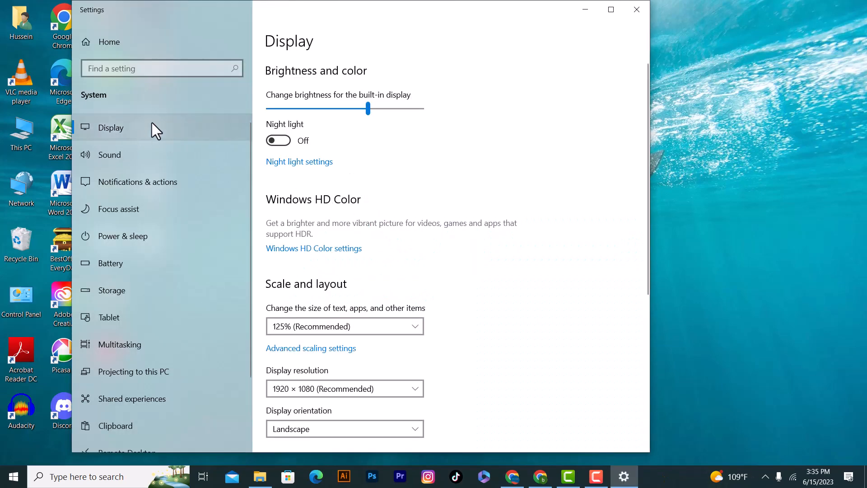
scroll(down, 3)
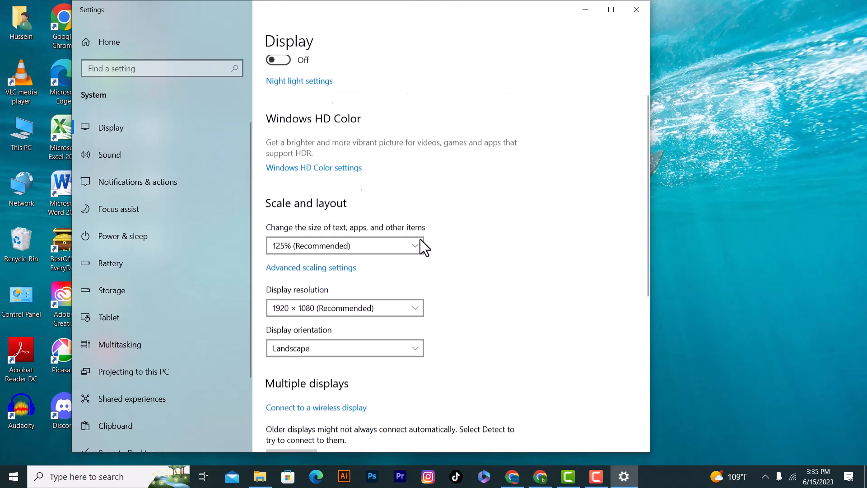
scroll(down, 3)
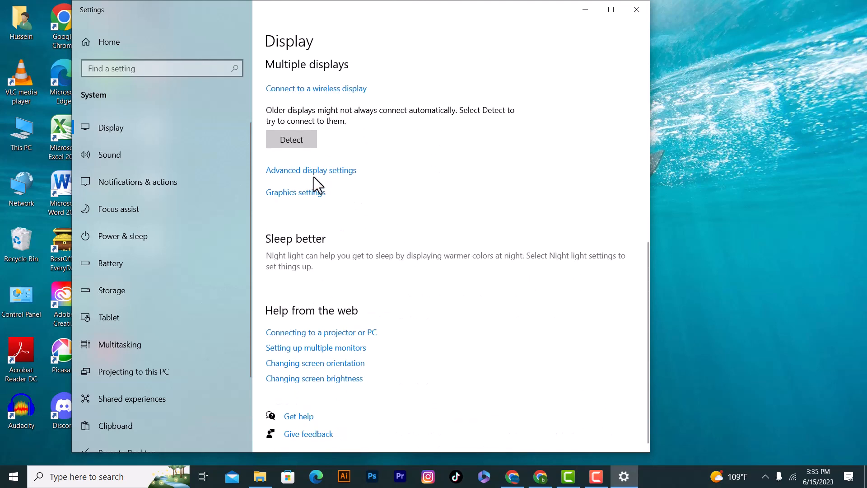
mouse_move(295, 180)
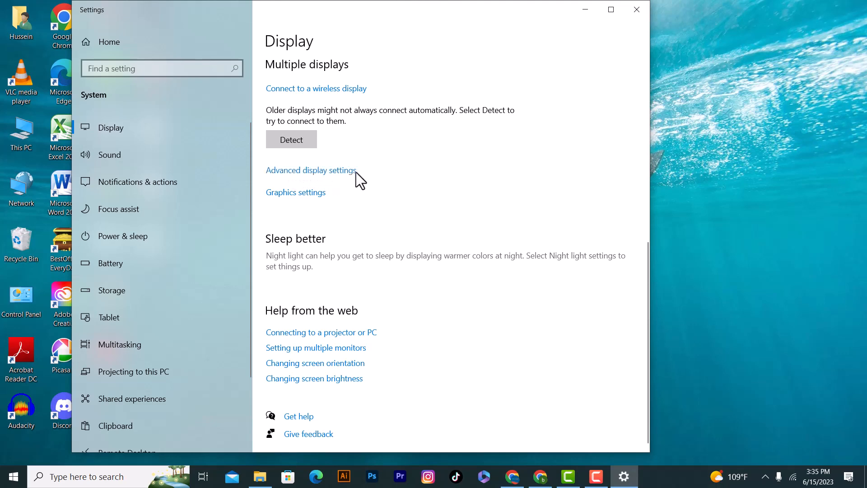
Open Advanced display settings and scroll to the internal display's information
click(311, 171)
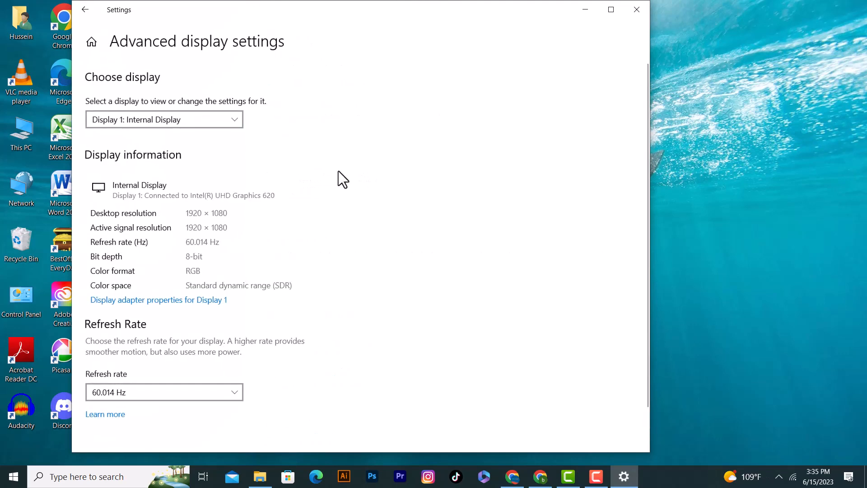
scroll(down, 3)
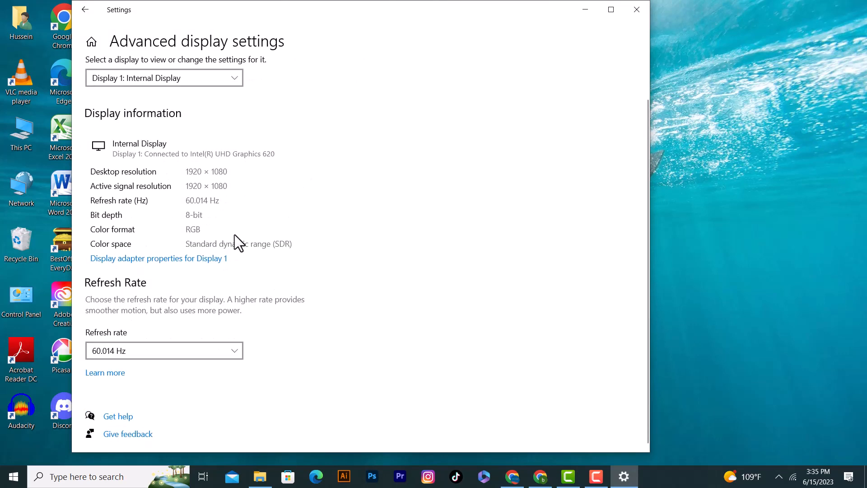
mouse_move(137, 269)
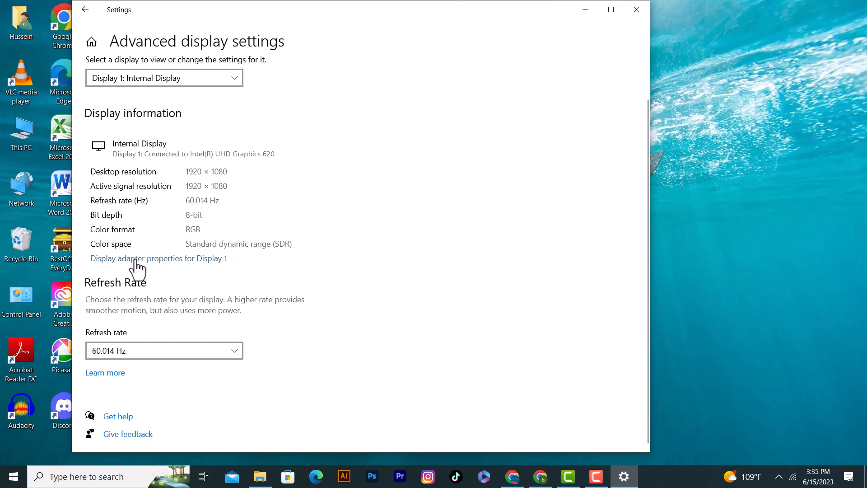
mouse_move(248, 272)
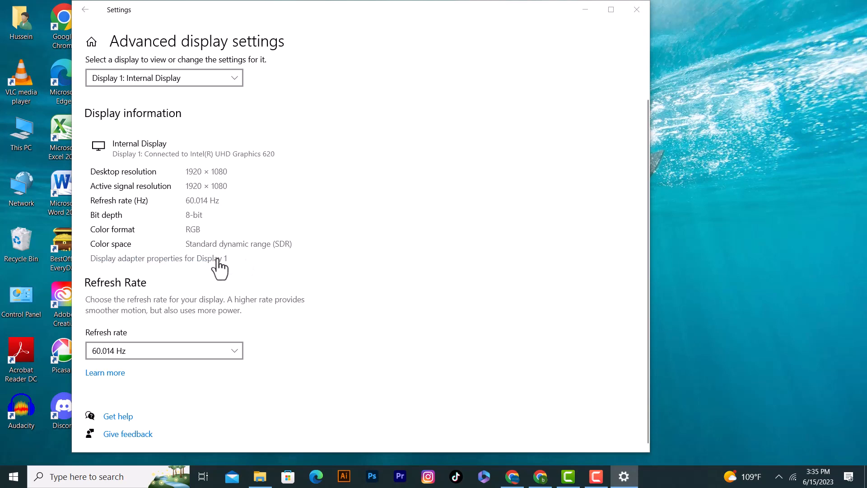
click(158, 258)
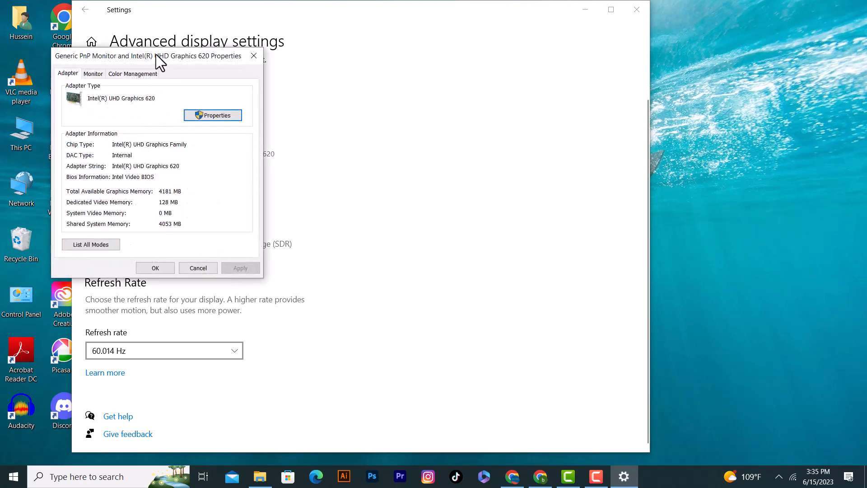
drag(160, 55, 326, 95)
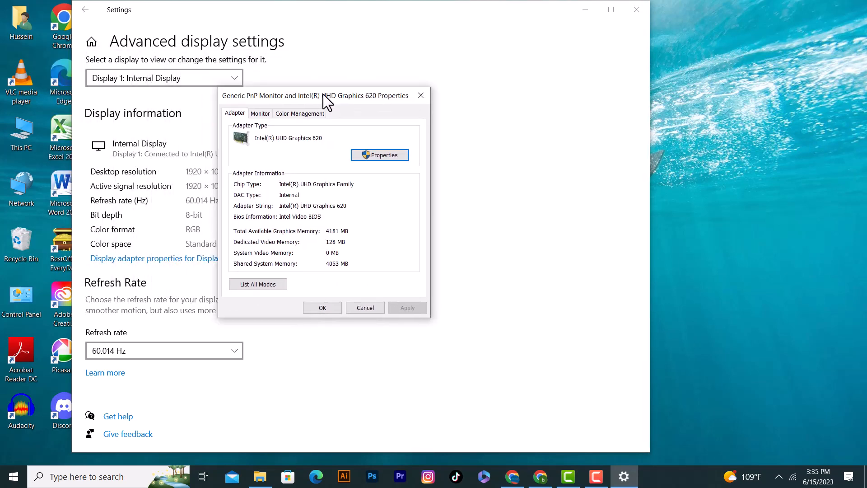
mouse_move(287, 136)
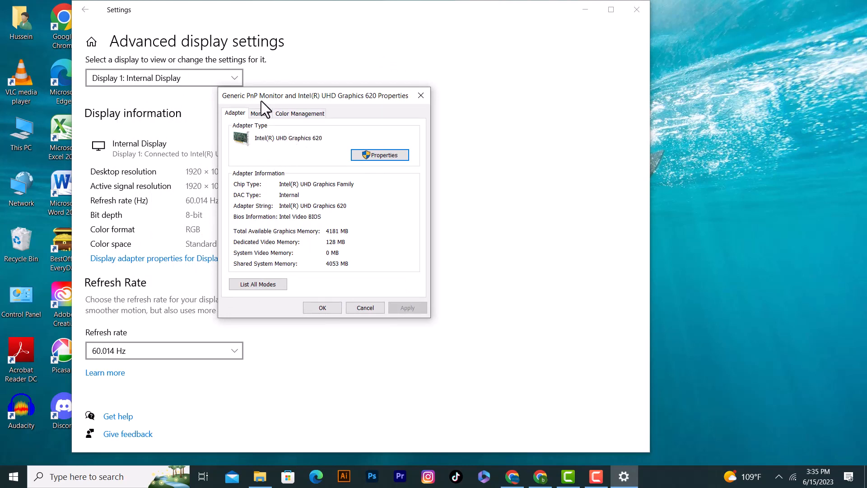
drag(315, 95, 301, 99)
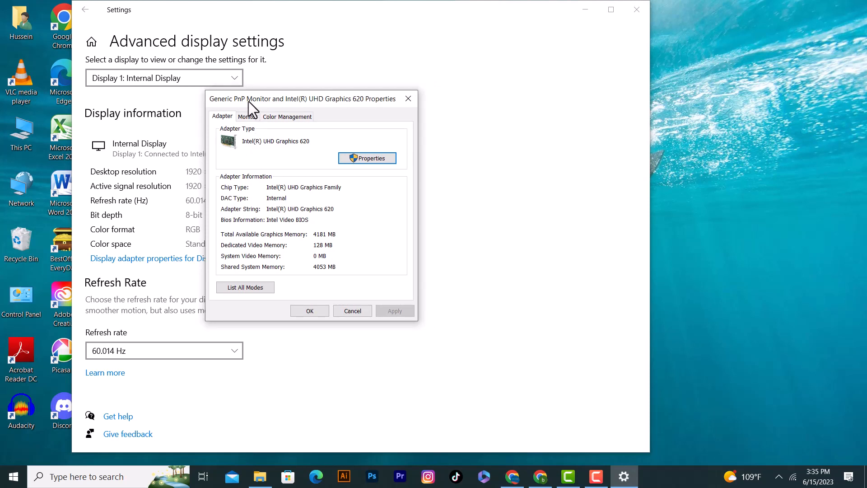
mouse_move(349, 230)
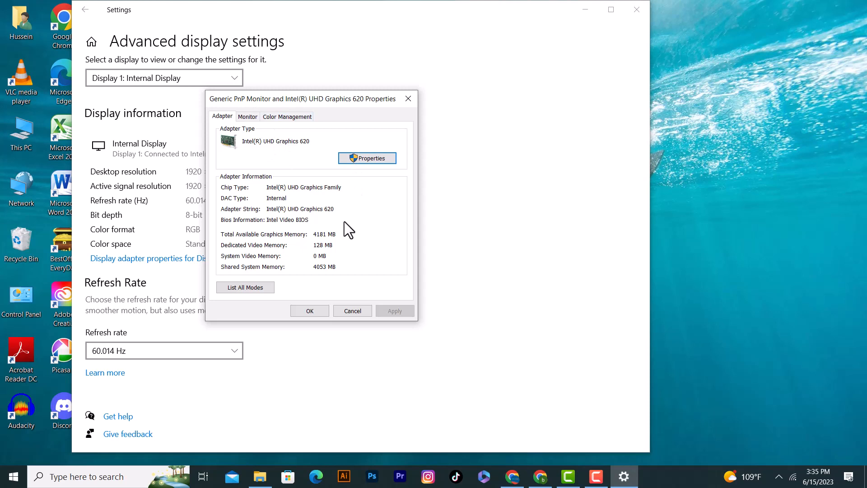
mouse_move(345, 191)
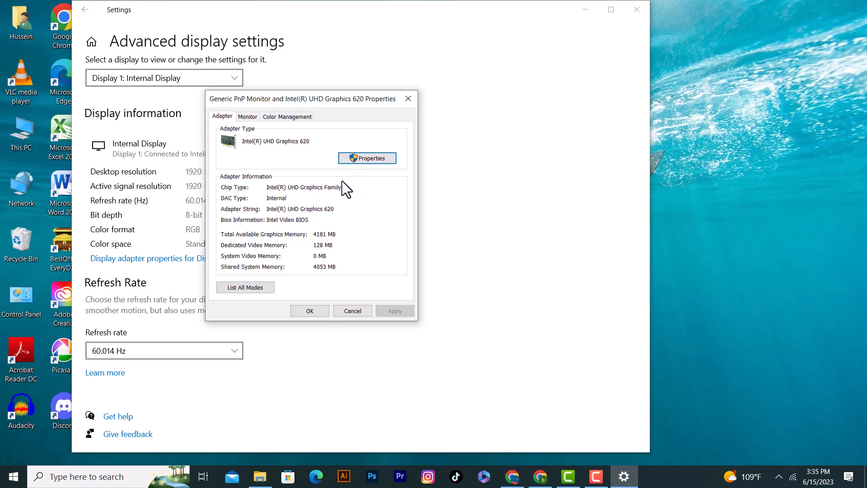
mouse_move(412, 94)
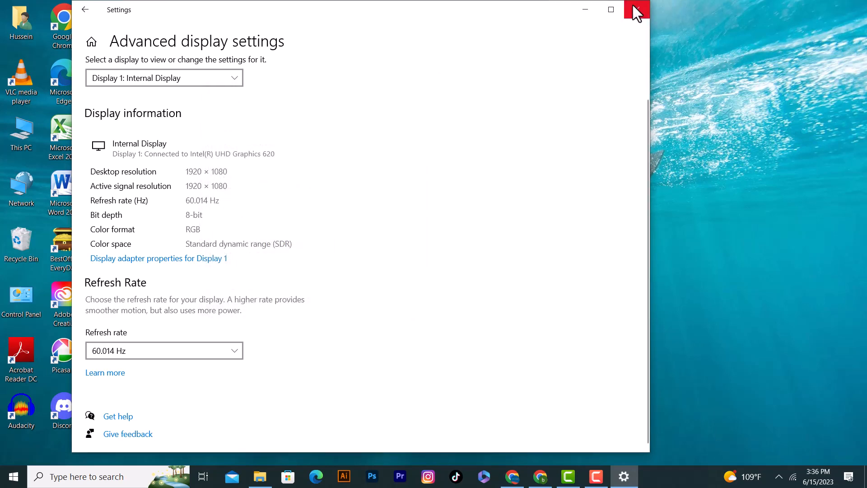
Close the Settings window to return to the desktop
click(633, 9)
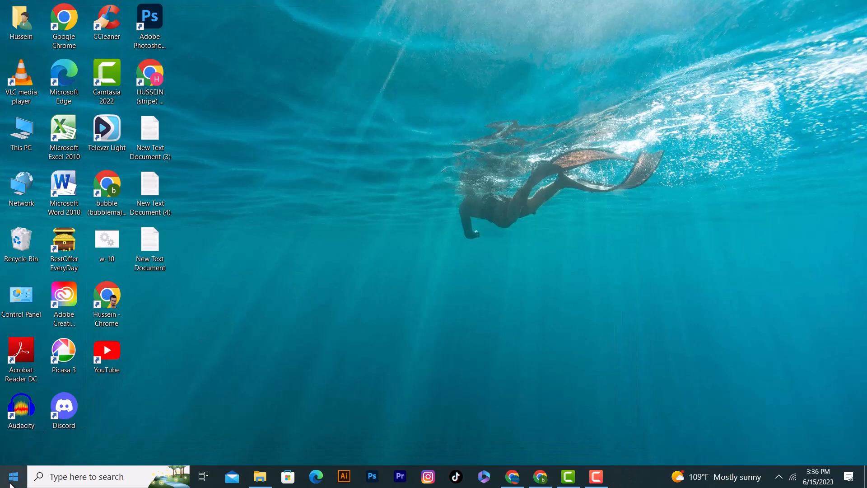
mouse_move(17, 476)
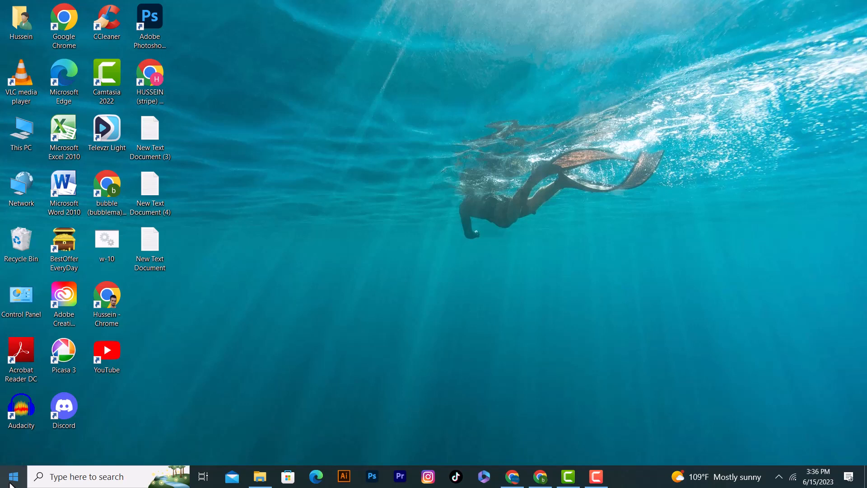
Open the Start button's quick-link menu listing Device Manager
right_click(16, 476)
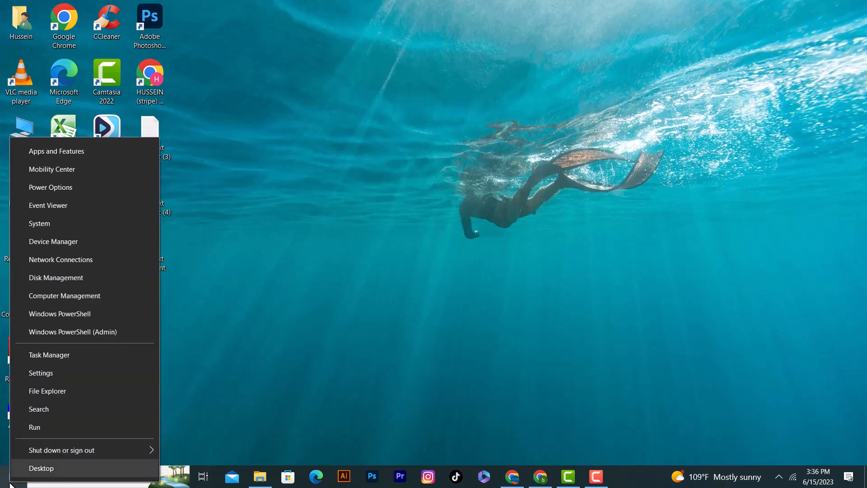
mouse_move(34, 255)
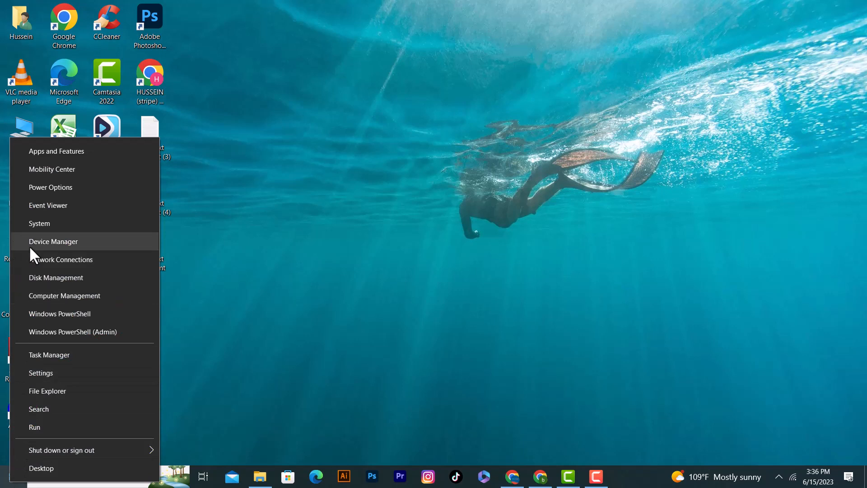
mouse_move(44, 249)
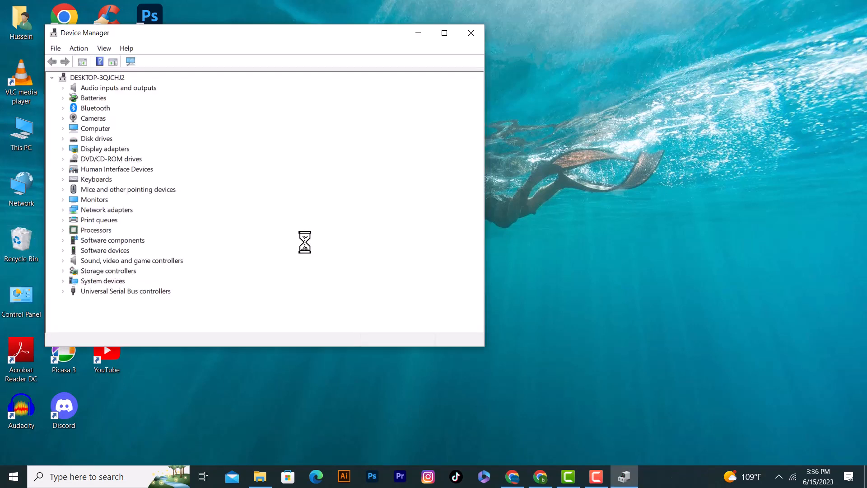
mouse_move(119, 152)
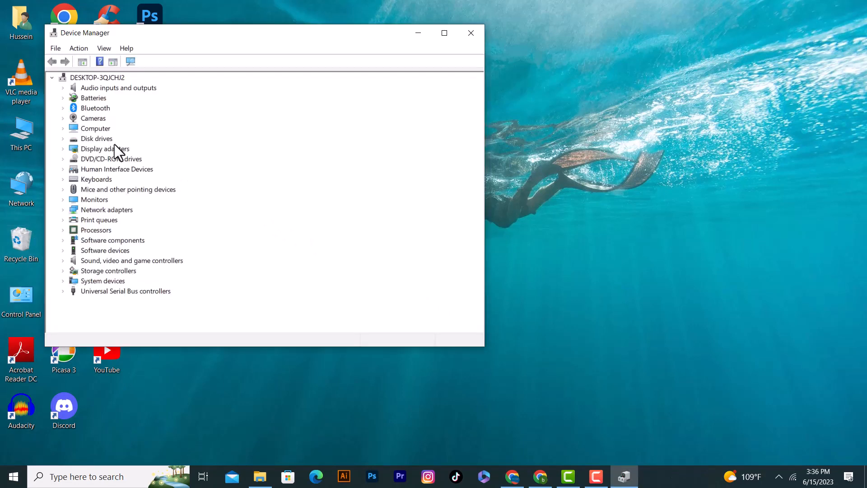
mouse_move(130, 155)
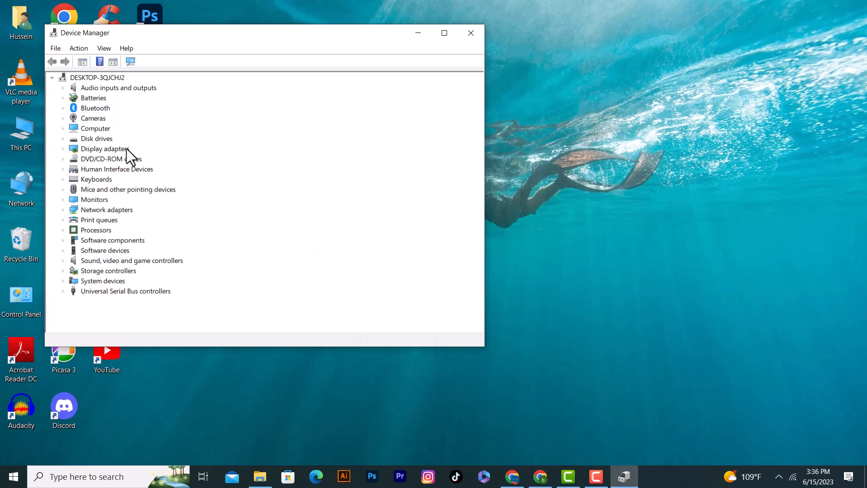
mouse_move(70, 148)
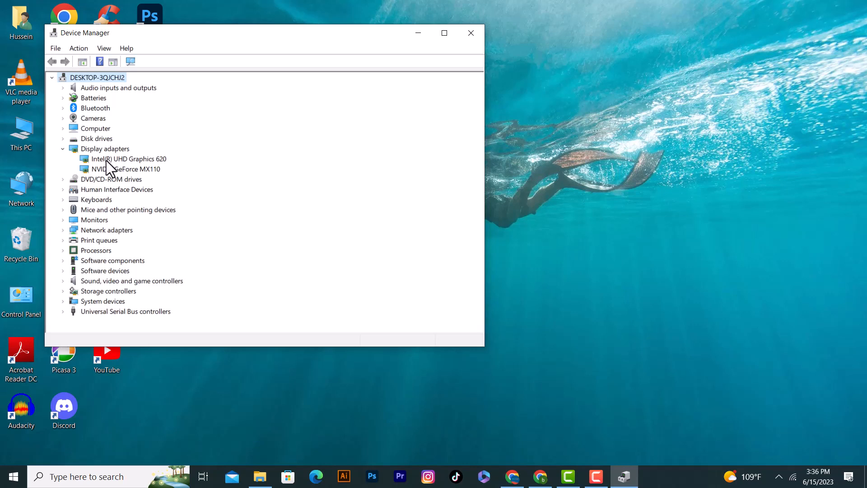
mouse_move(109, 179)
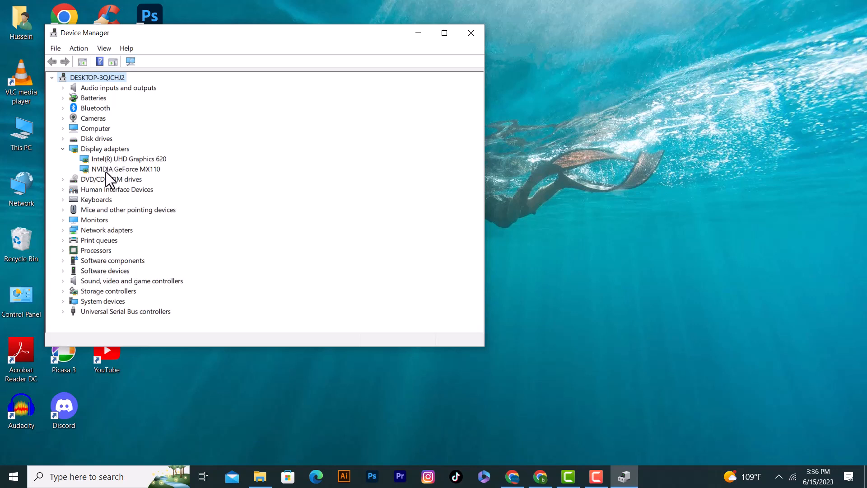
mouse_move(97, 177)
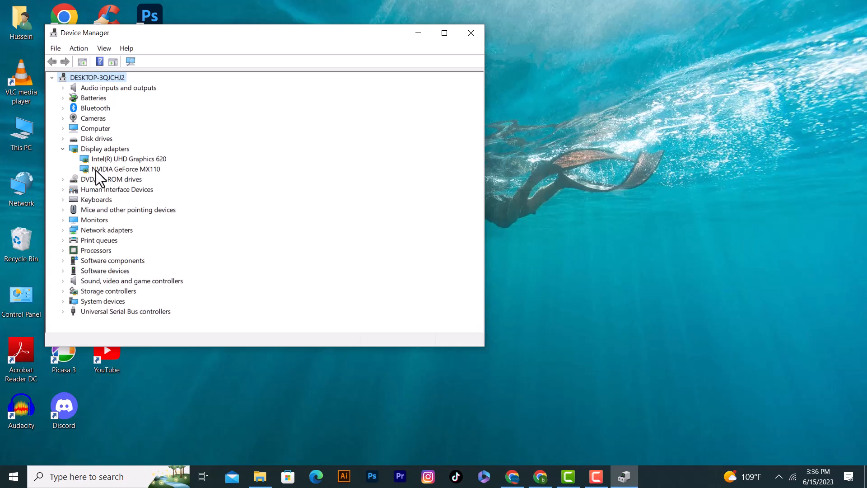
mouse_move(392, 91)
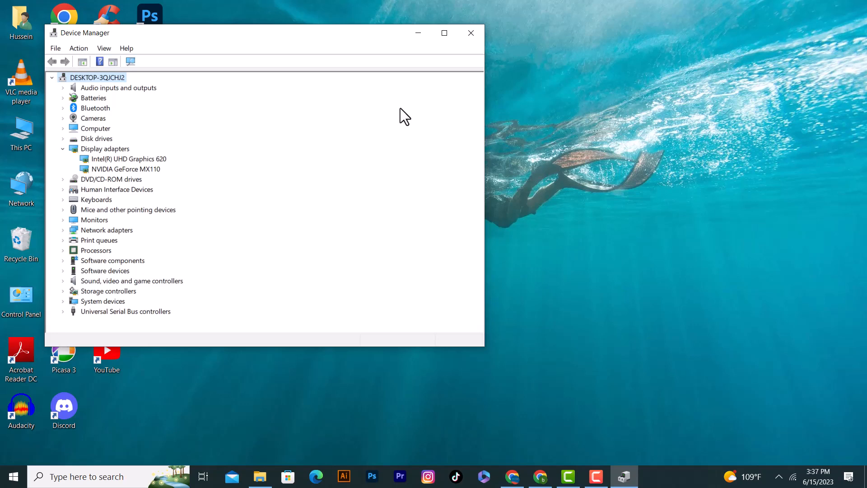
mouse_move(479, 5)
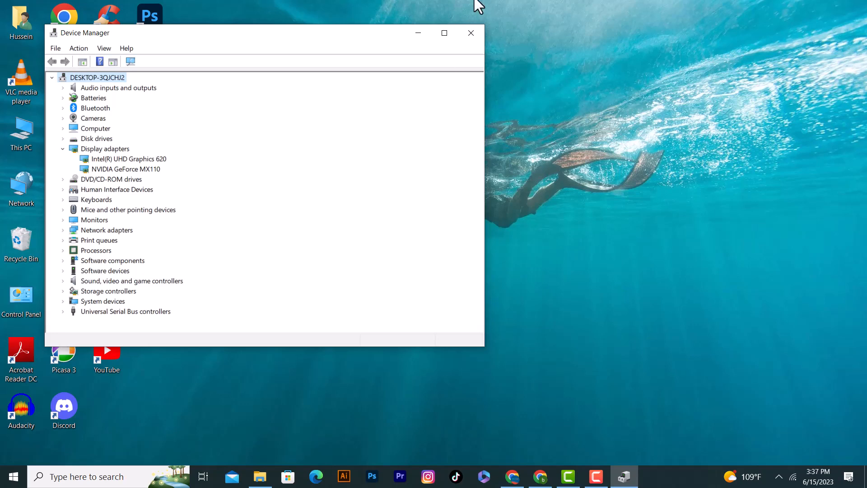